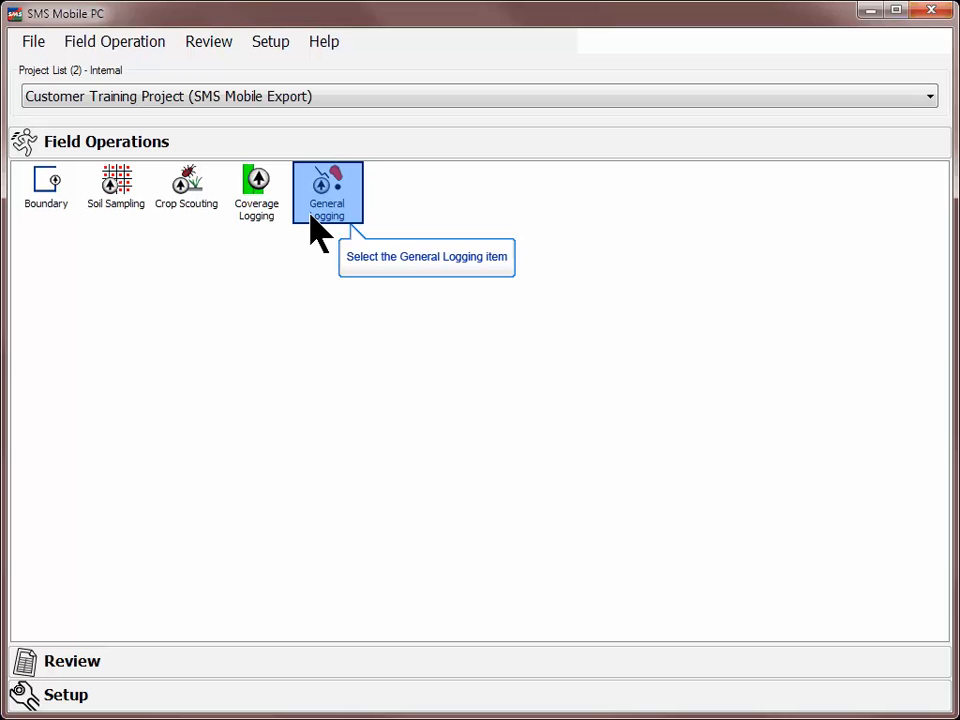
- Start a General Logging field operation from the Field Operations panel
{"action": "left_click", "coordinate": [327, 190]}
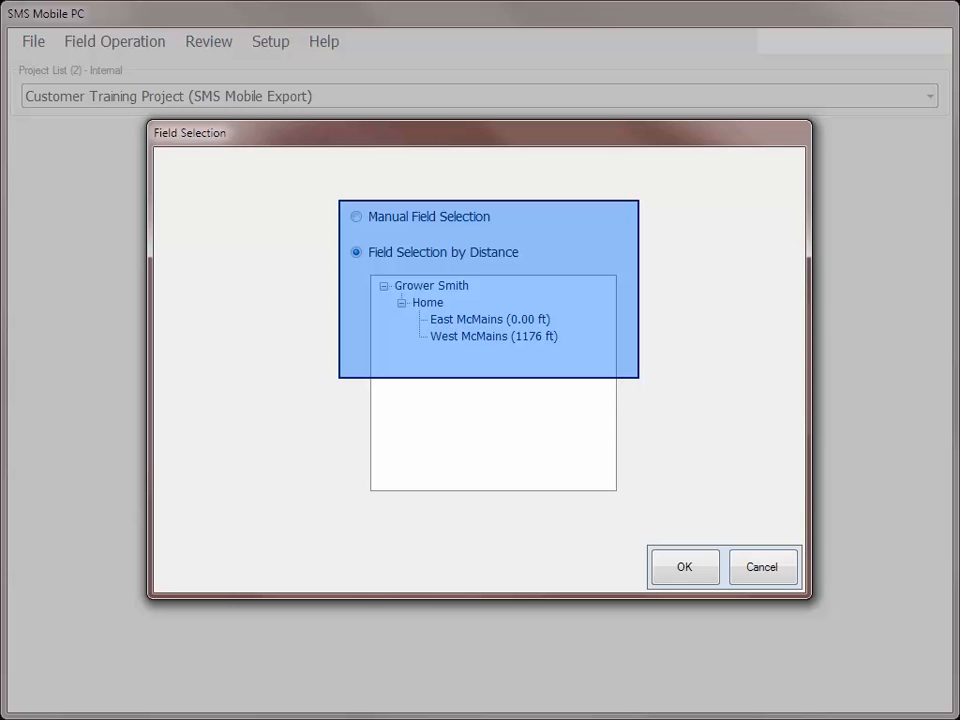
- Choose the East McMains (0.00 ft) field and confirm the selection
{"action": "left_click", "coordinate": [489, 319]}
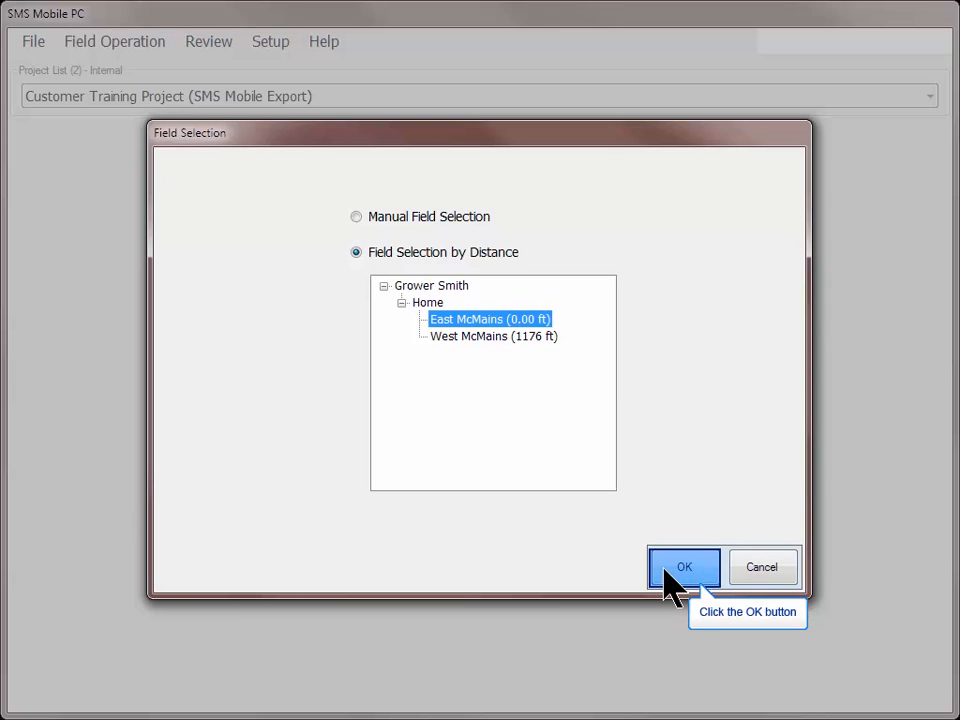
{"action": "left_click", "coordinate": [684, 567]}
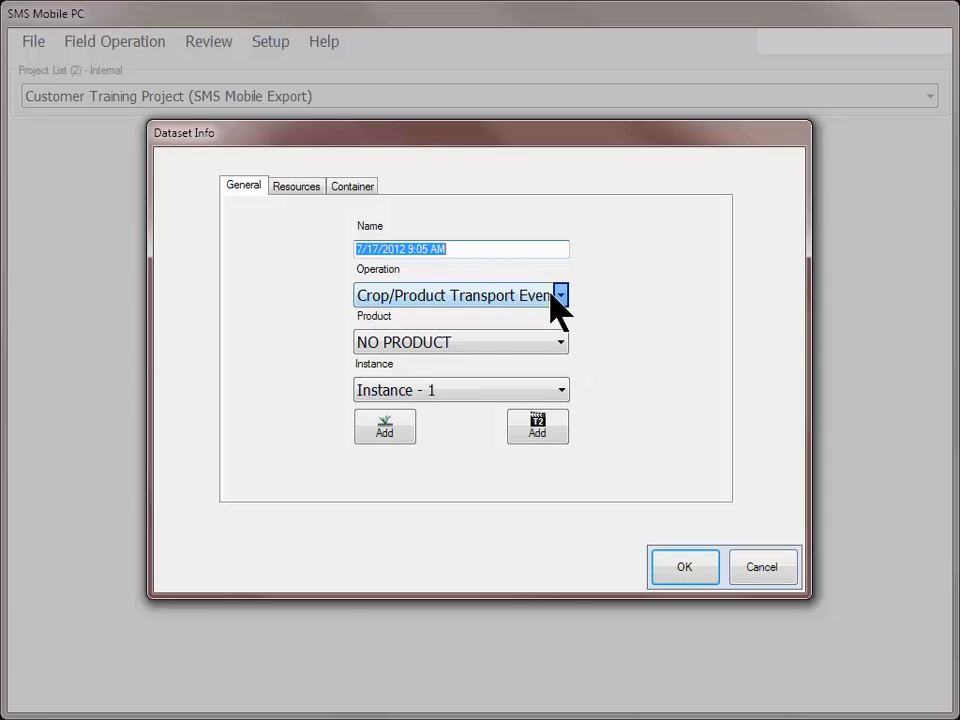
- Set the dataset operation to Generic and accept the default attribute list
{"action": "left_click", "coordinate": [560, 294]}
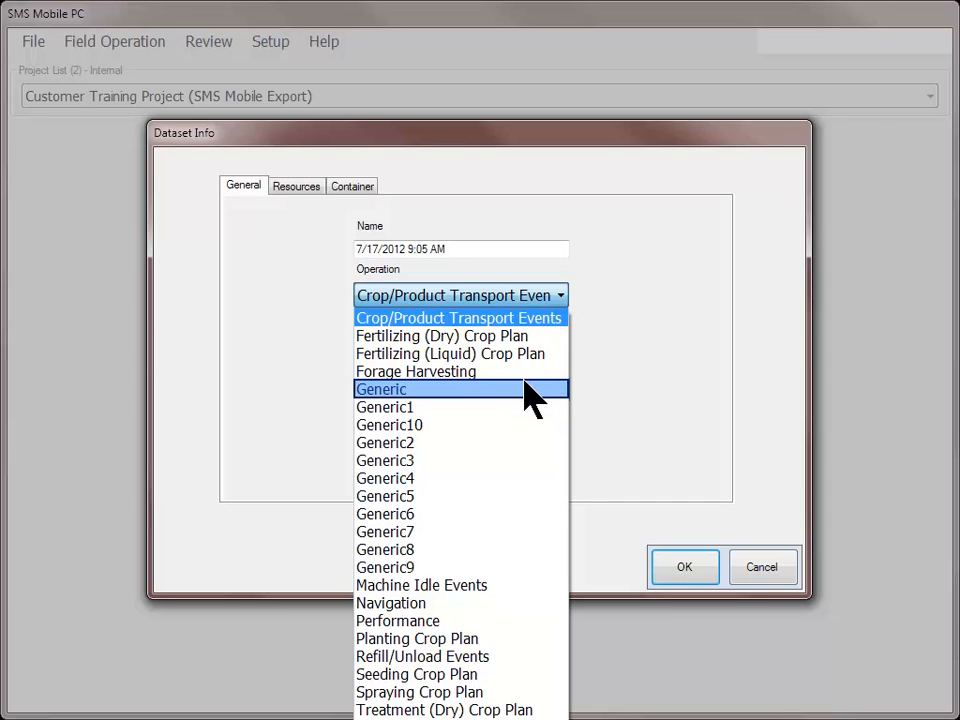
{"action": "left_click", "coordinate": [382, 389]}
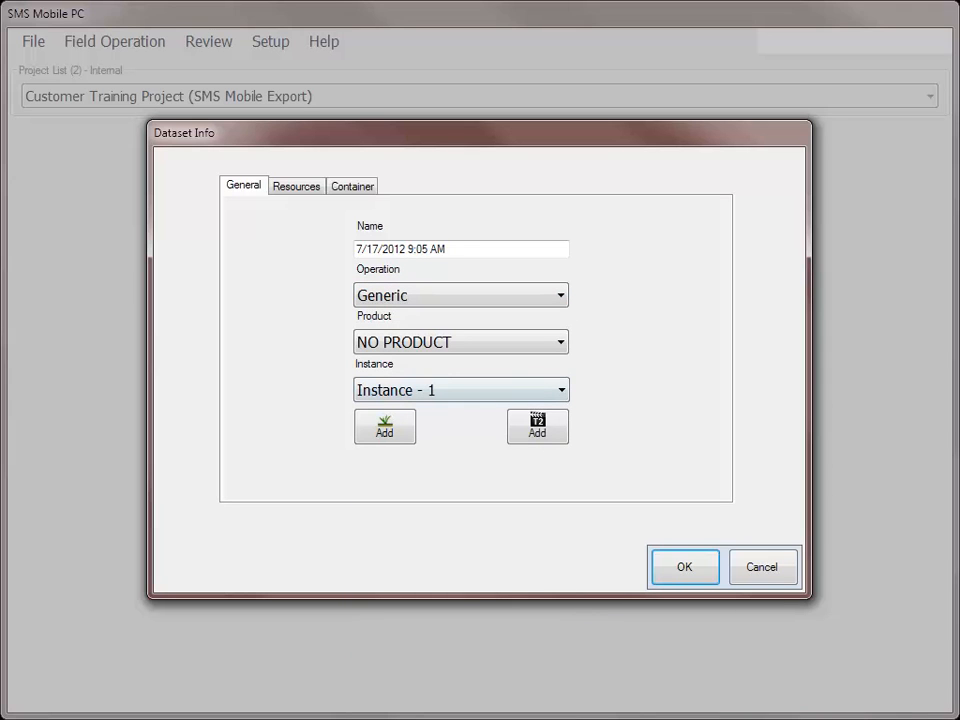
{"action": "mouse_move", "coordinate": [684, 567]}
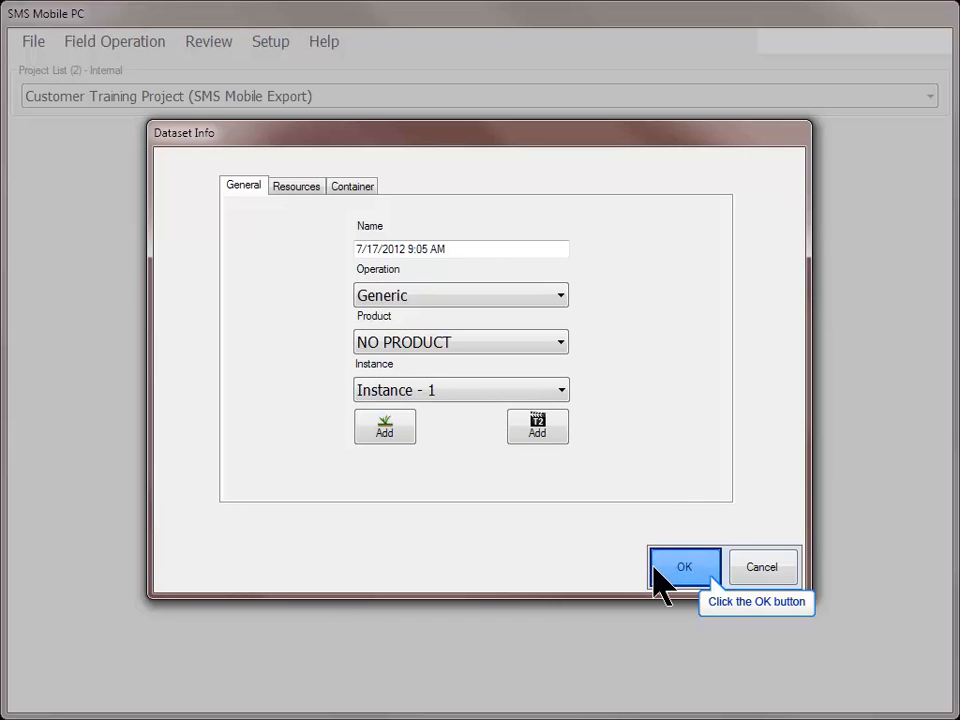
{"action": "left_click", "coordinate": [684, 567]}
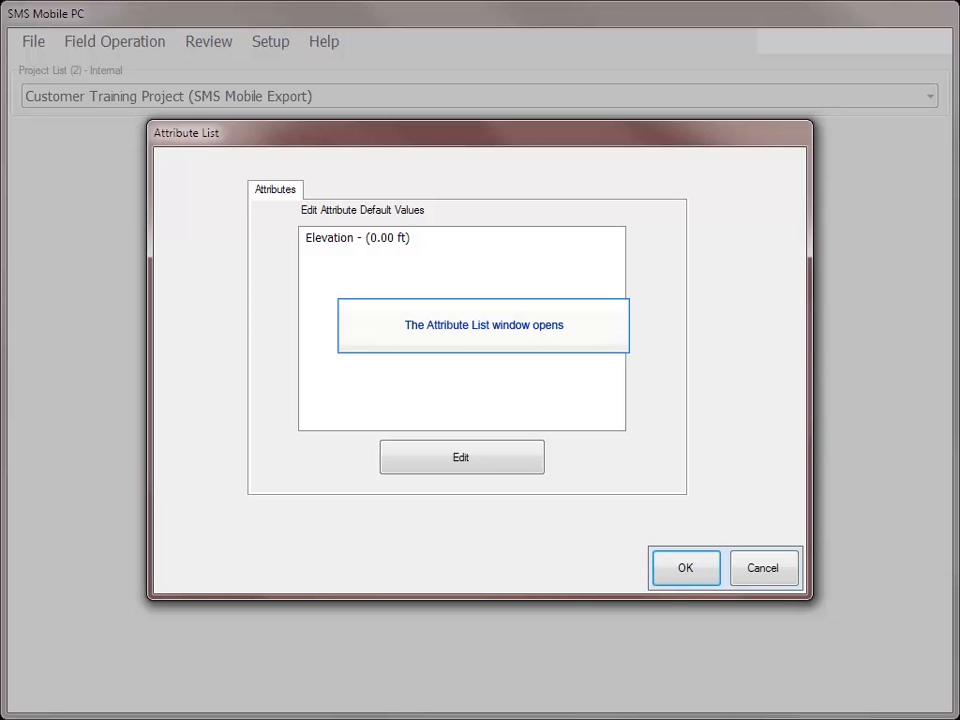
{"action": "mouse_move", "coordinate": [685, 567]}
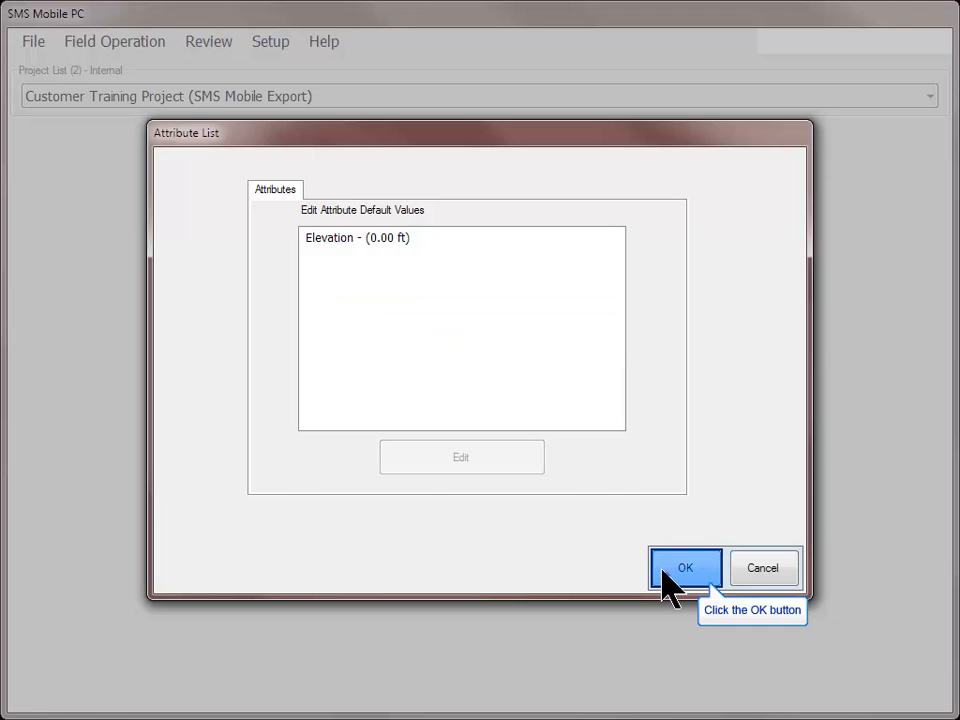
{"action": "left_click", "coordinate": [685, 568]}
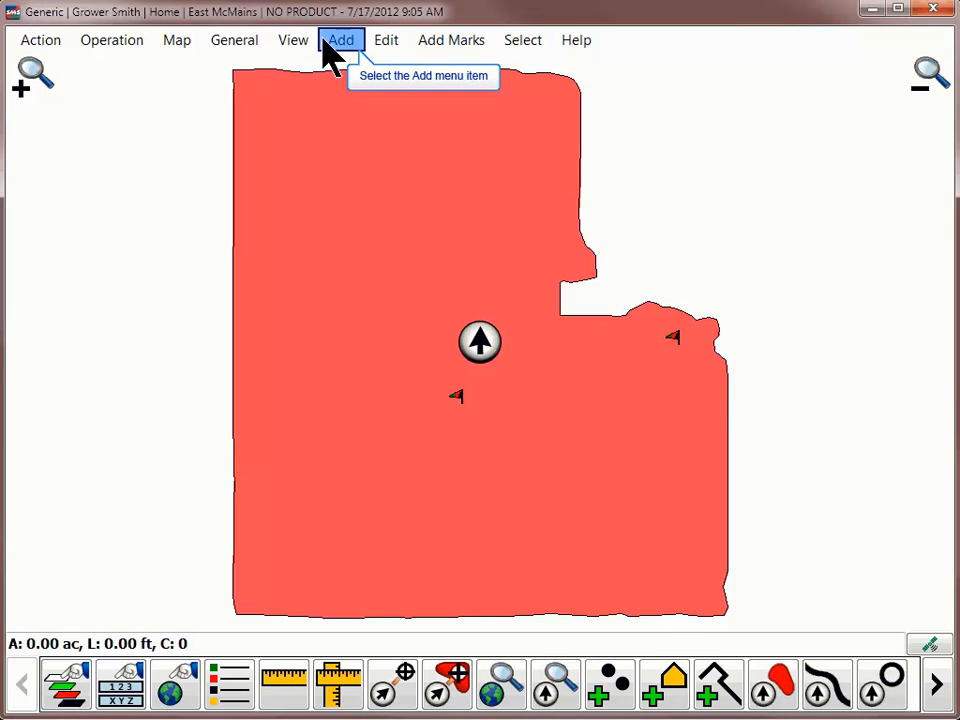
- Start logging a line feature from the Add options, reaching the data collection method choice
{"action": "left_click", "coordinate": [340, 39]}
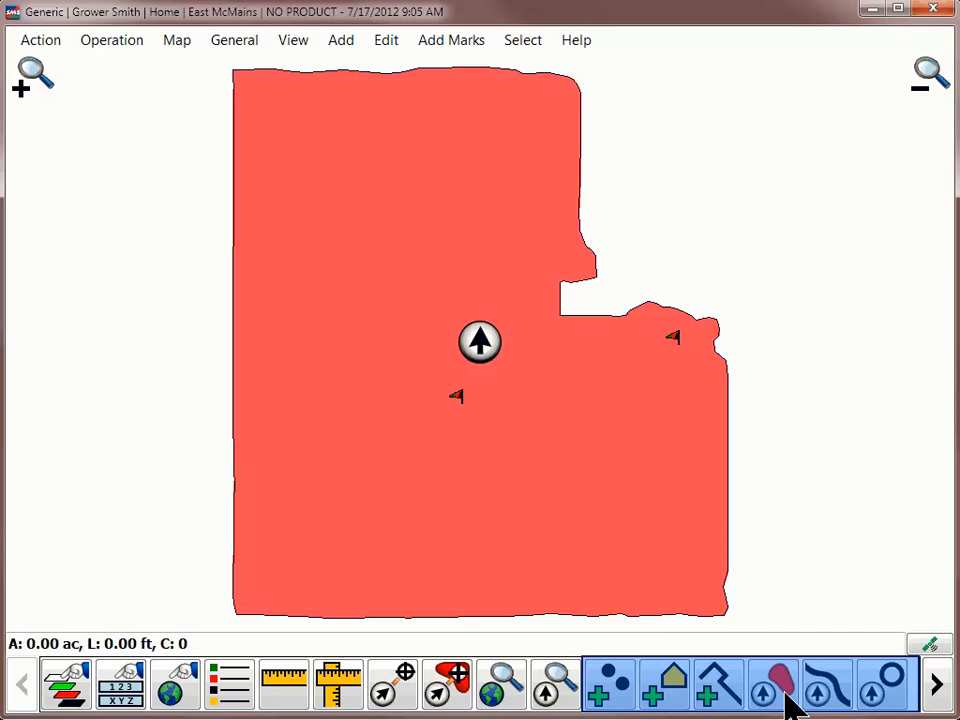
{"action": "left_click", "coordinate": [773, 684]}
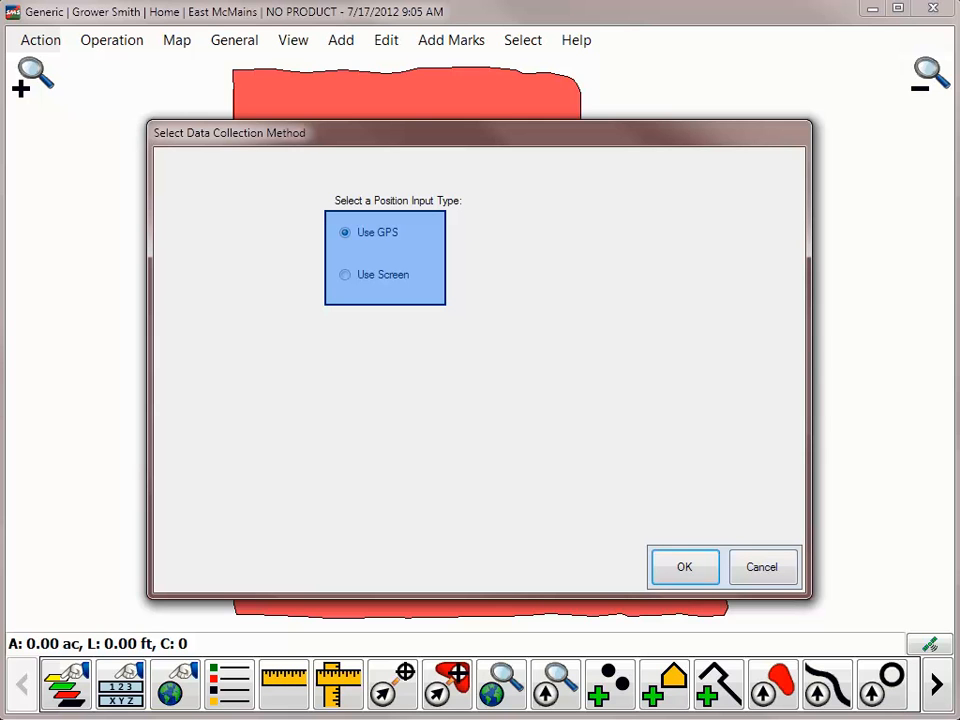
- Log the line using GPS positions, then stop the recording
{"action": "left_click", "coordinate": [684, 567]}
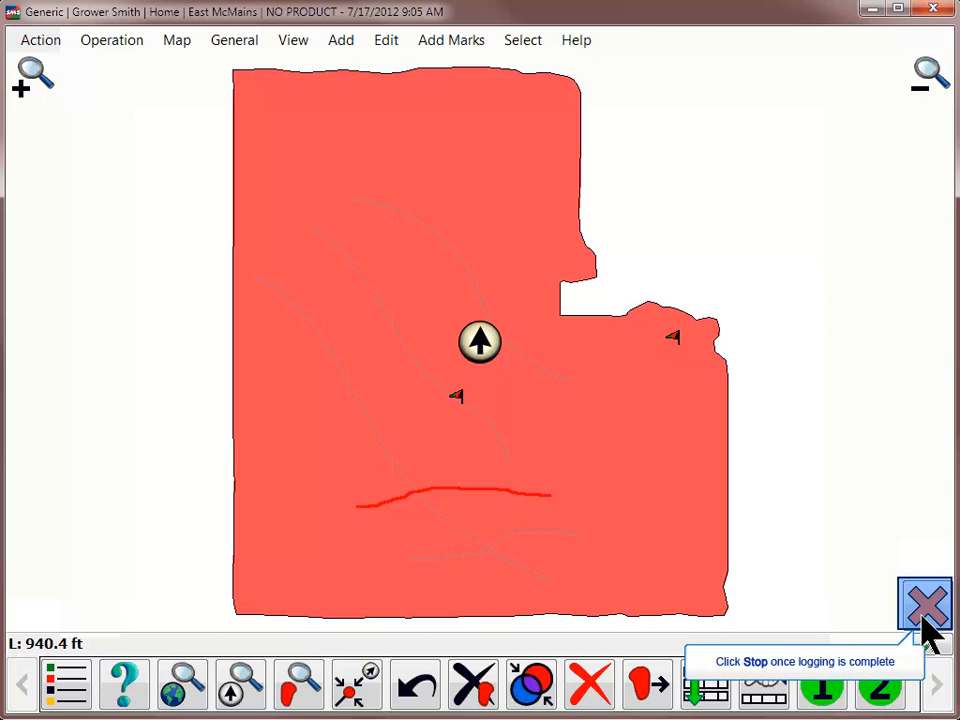
{"action": "left_click", "coordinate": [924, 607]}
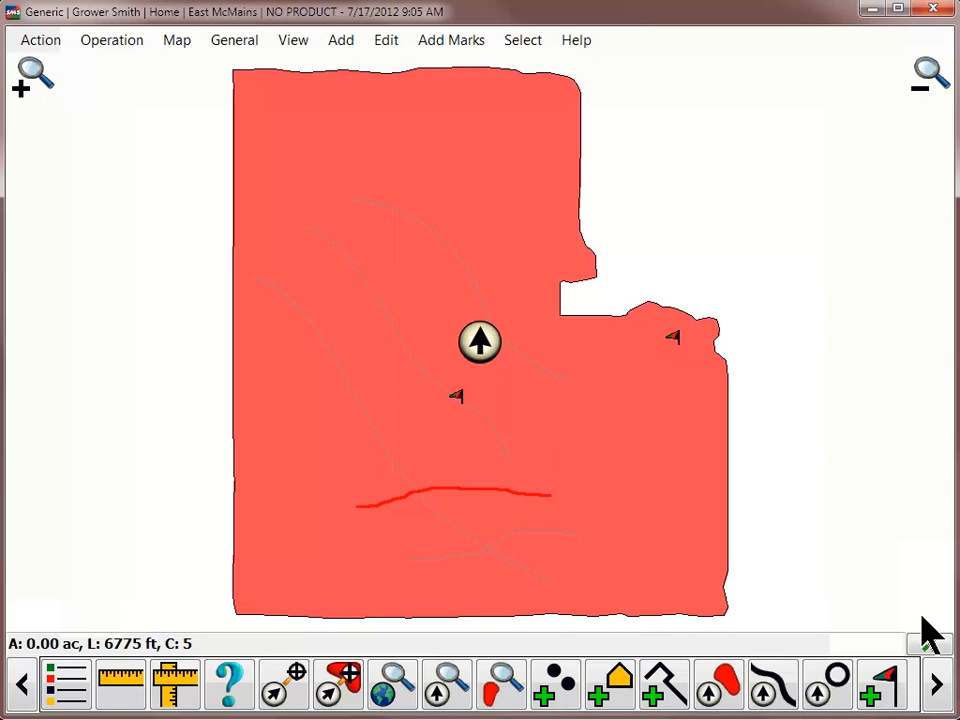
{"action": "mouse_move", "coordinate": [111, 40]}
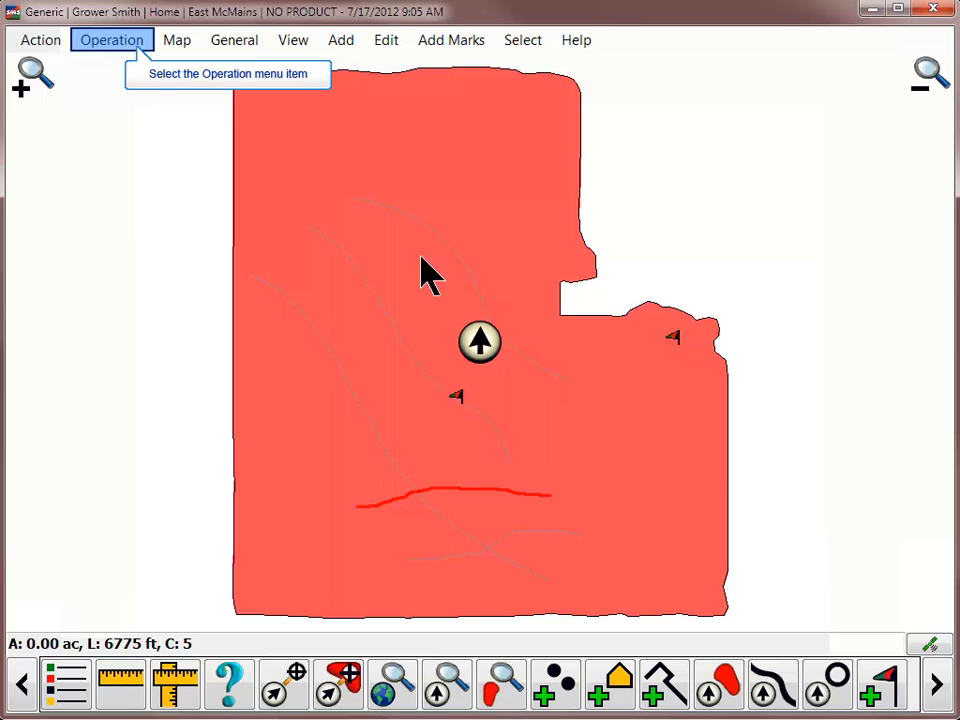
{"action": "mouse_move", "coordinate": [120, 55]}
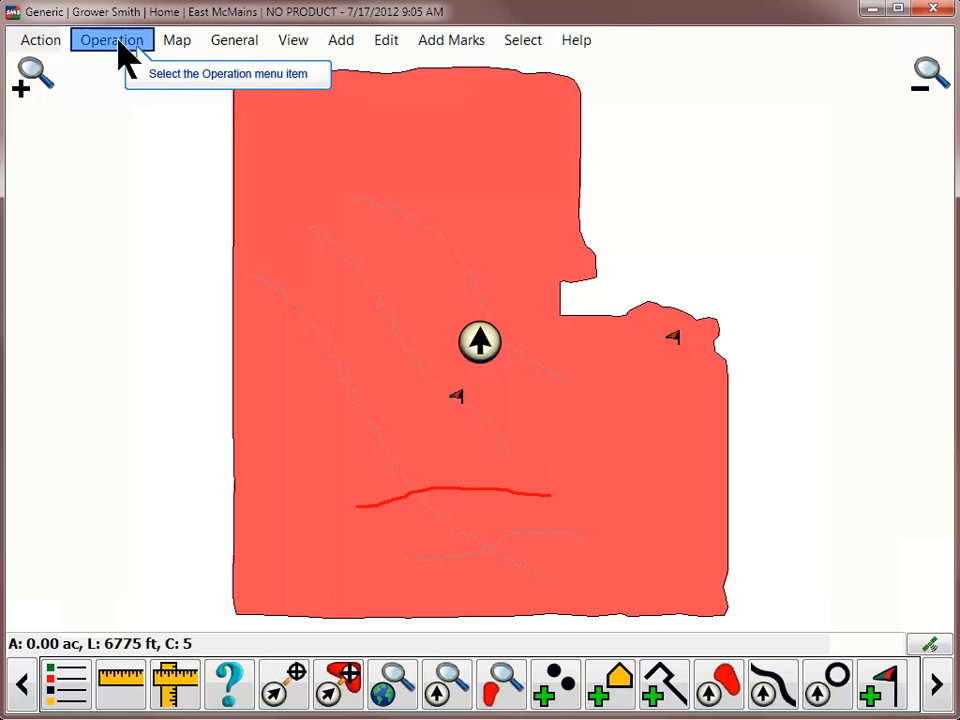
- Bring up the Operation menu with Save, Print and Close
{"action": "left_click", "coordinate": [111, 40]}
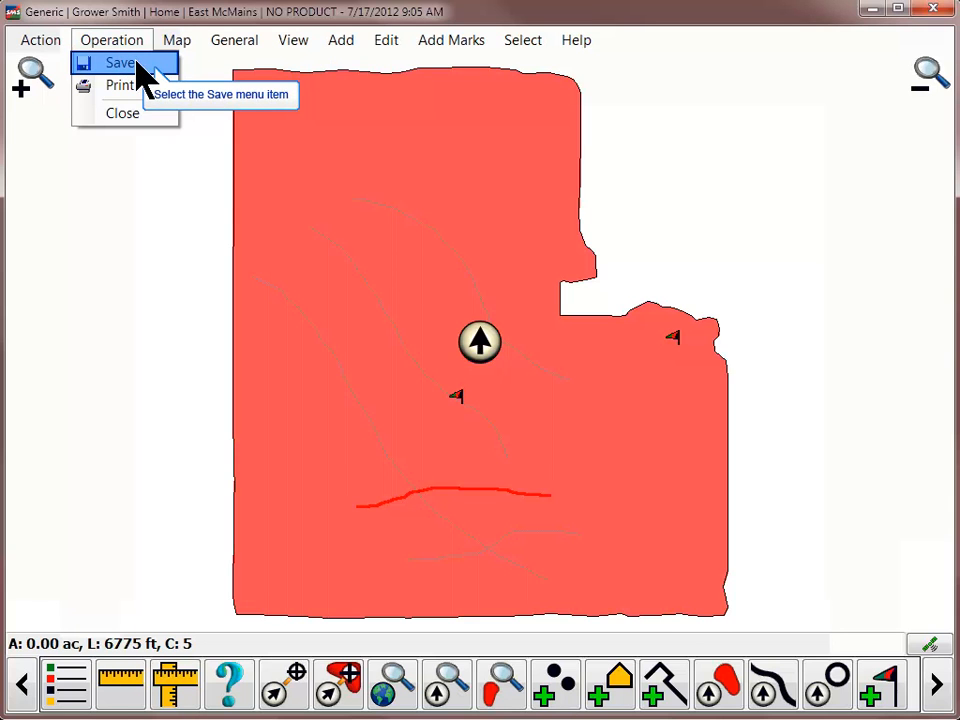